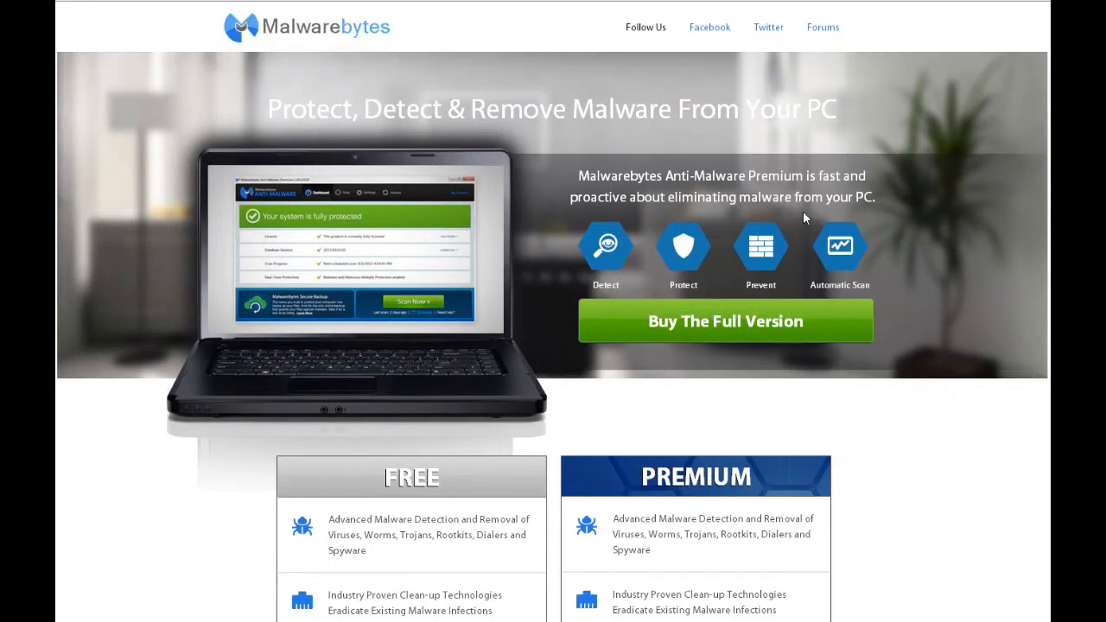
{"action": "mouse_move", "coordinate": [518, 458]}
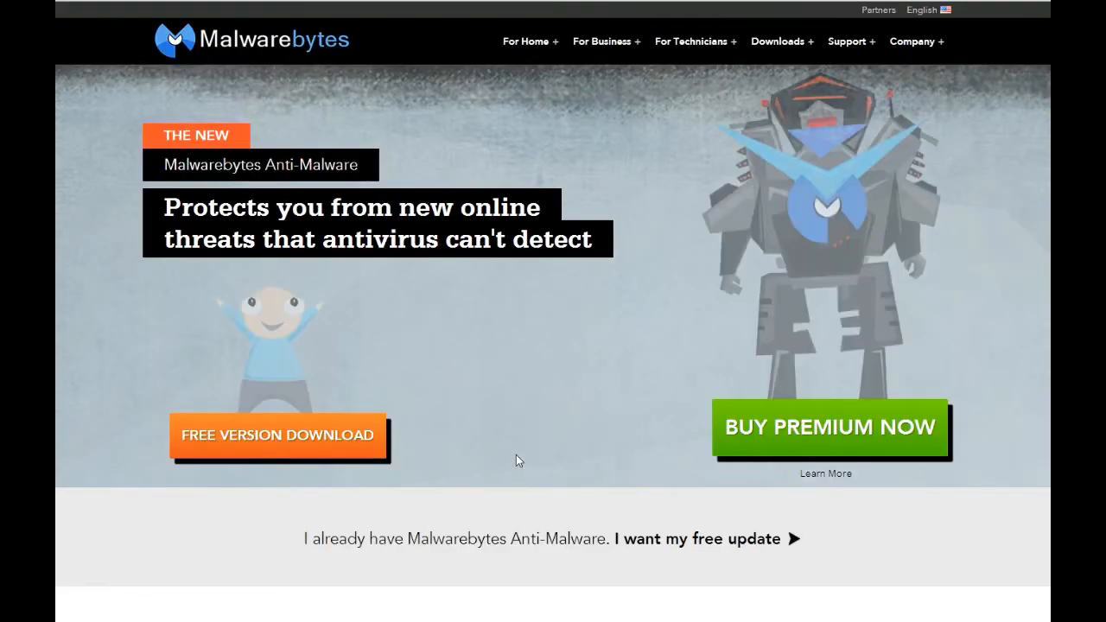
Step: Scroll the older product page to the Free-versus-Premium comparison and select the malicious website protection row
{"action": "scroll", "scroll_direction": "down", "scroll_amount": 3}
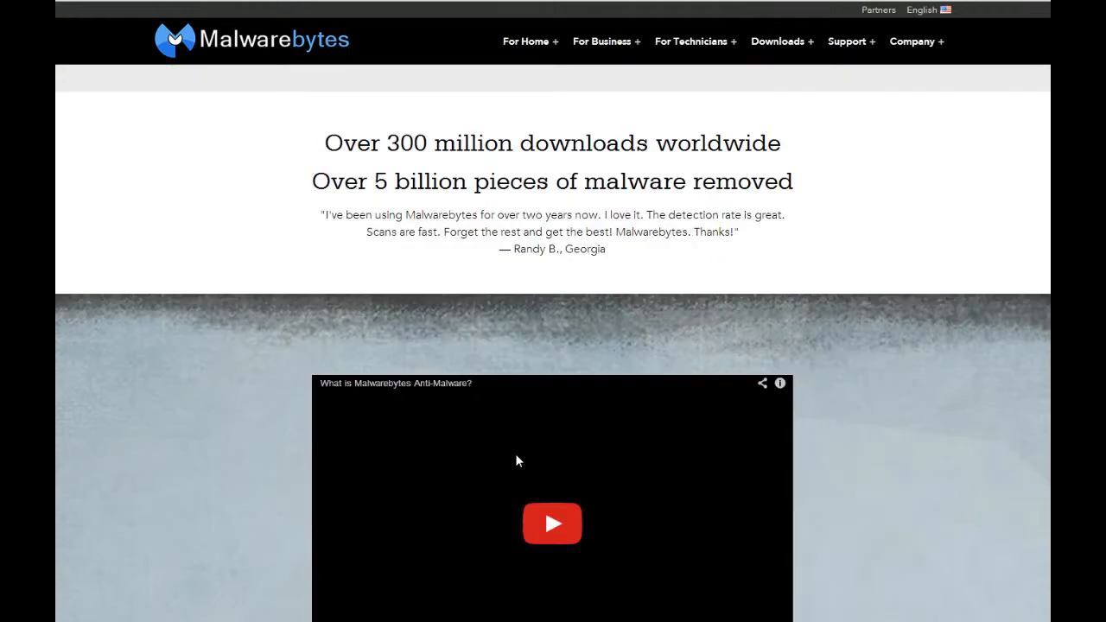
{"action": "scroll", "scroll_direction": "up", "scroll_amount": 3}
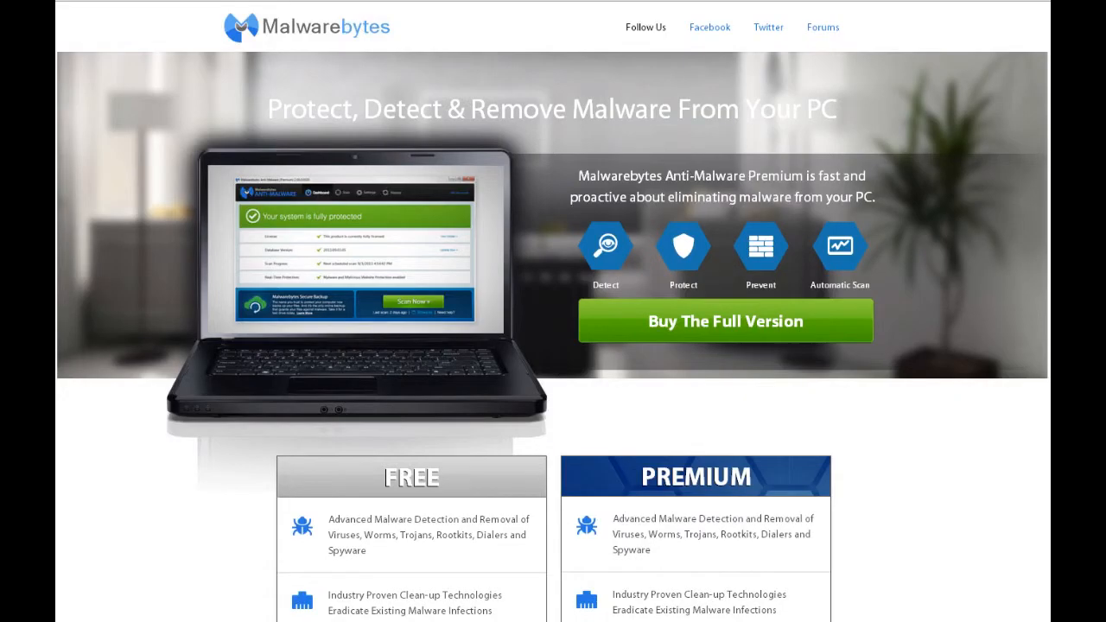
{"action": "scroll", "scroll_direction": "down", "scroll_amount": 3}
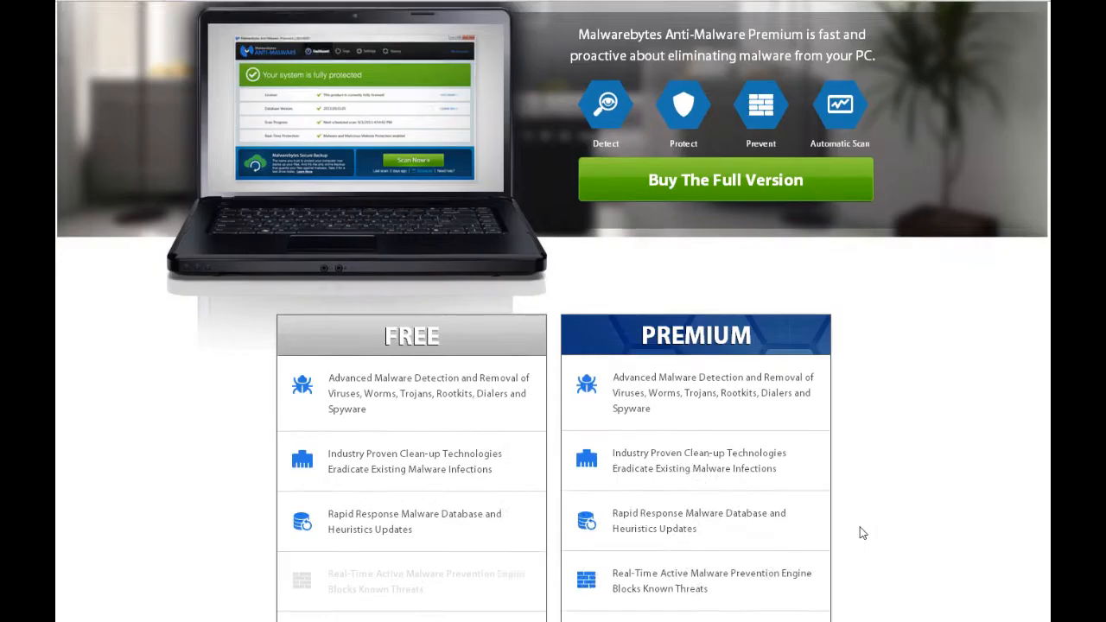
{"action": "scroll", "scroll_direction": "down", "scroll_amount": 3}
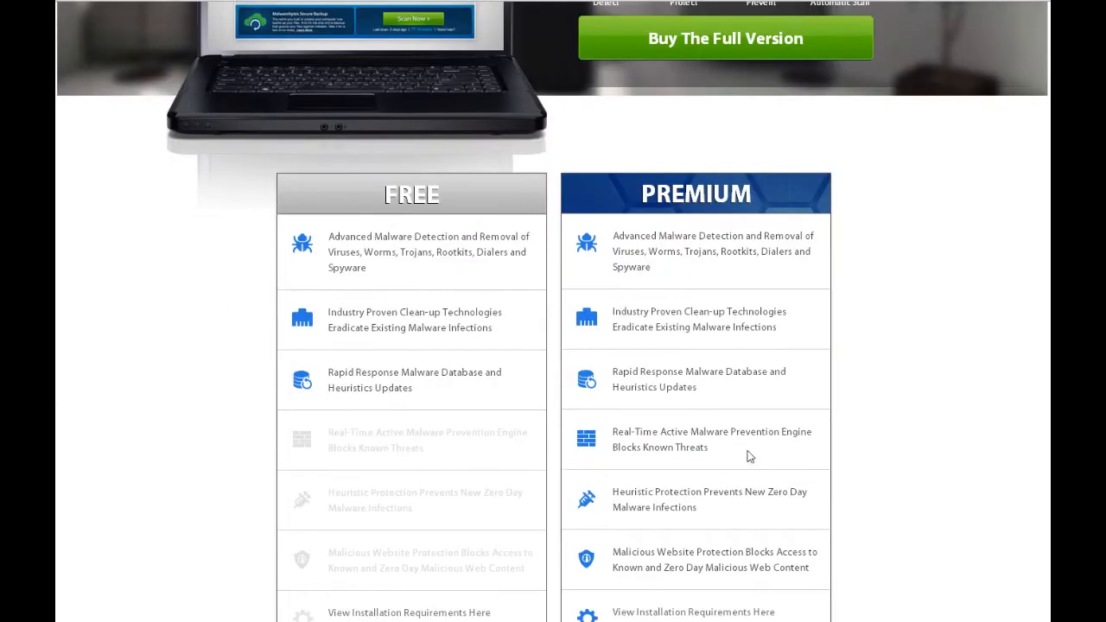
{"action": "double_click", "coordinate": [710, 439]}
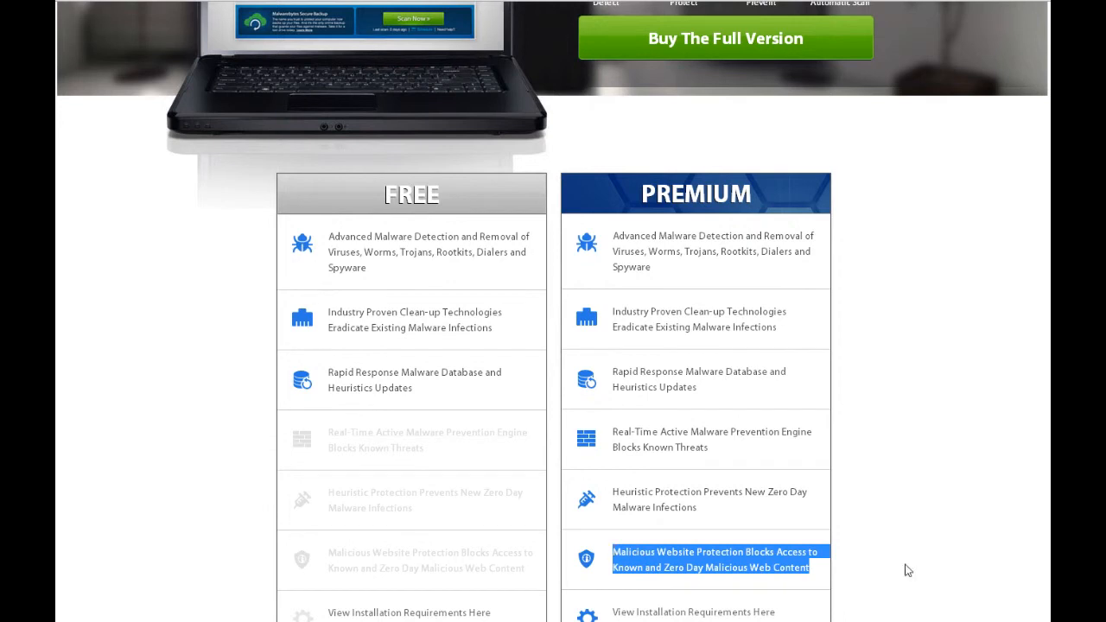
{"action": "mouse_move", "coordinate": [647, 609]}
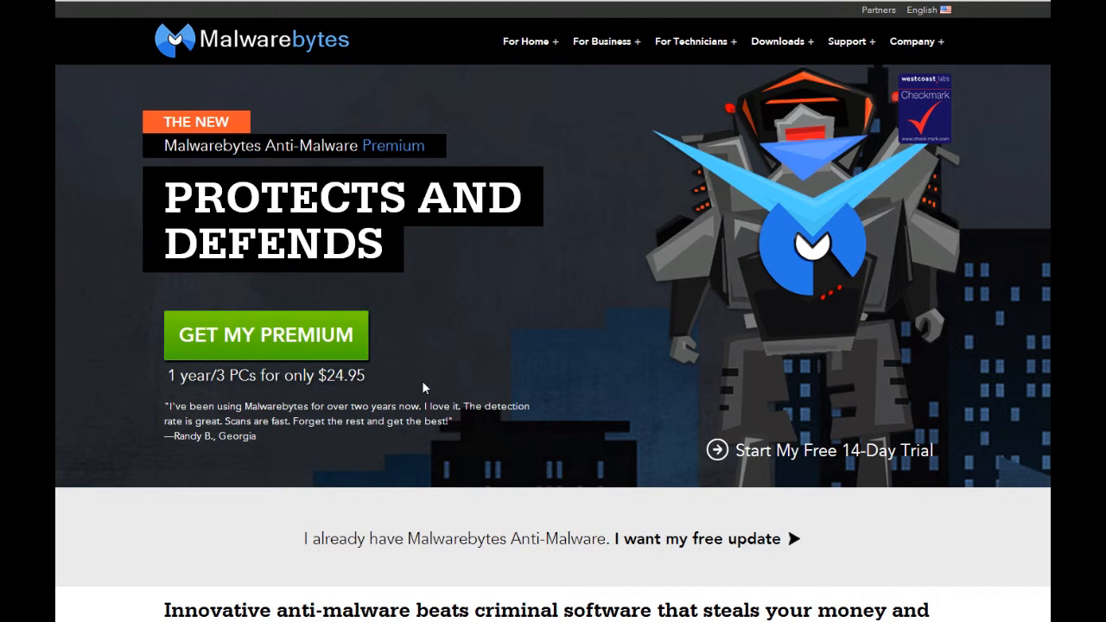
Step: Scroll down to the Anti-Malware Premium section describing what it does and how it works
{"action": "scroll", "scroll_direction": "down", "scroll_amount": 3}
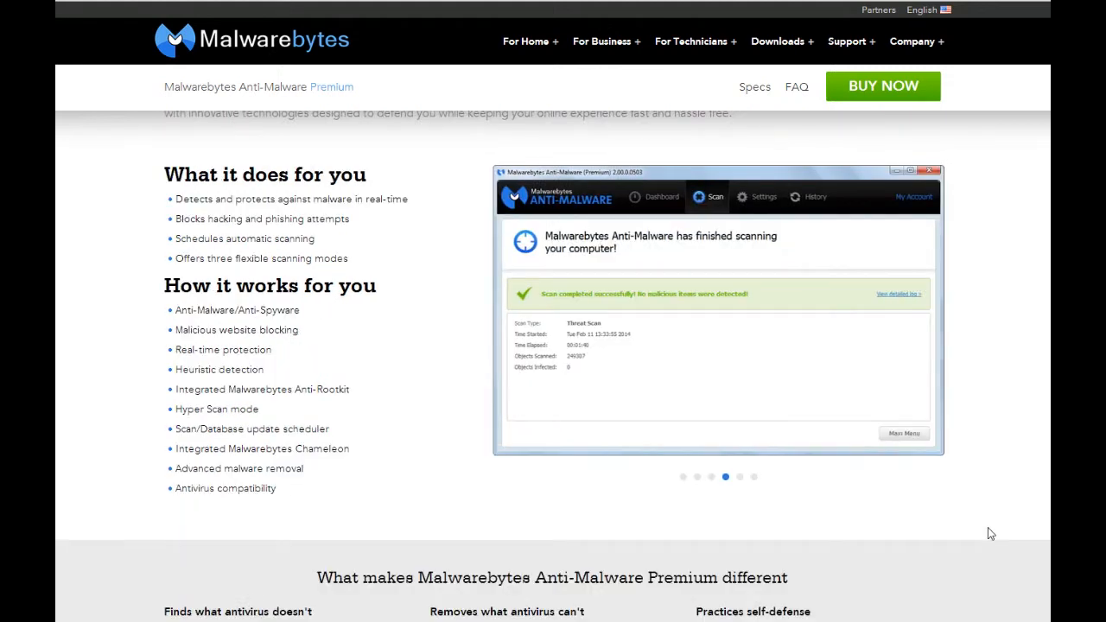
{"action": "mouse_move", "coordinate": [940, 558]}
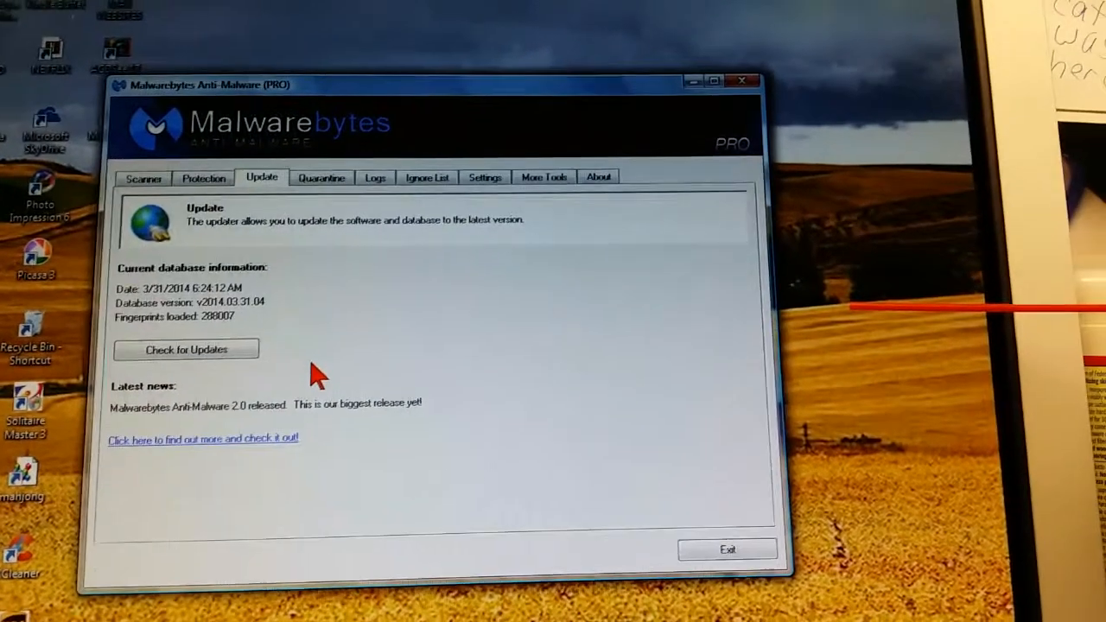
Step: Update the database to v2014.04.01.04 and dismiss the update success message
{"action": "left_click", "coordinate": [186, 349]}
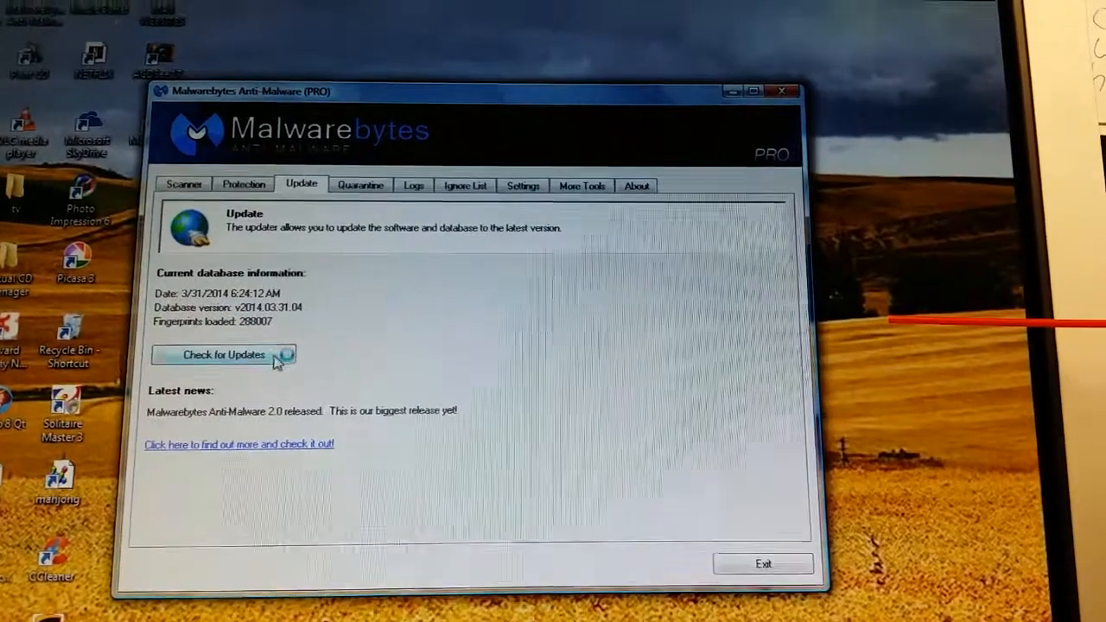
{"action": "left_click", "coordinate": [223, 355]}
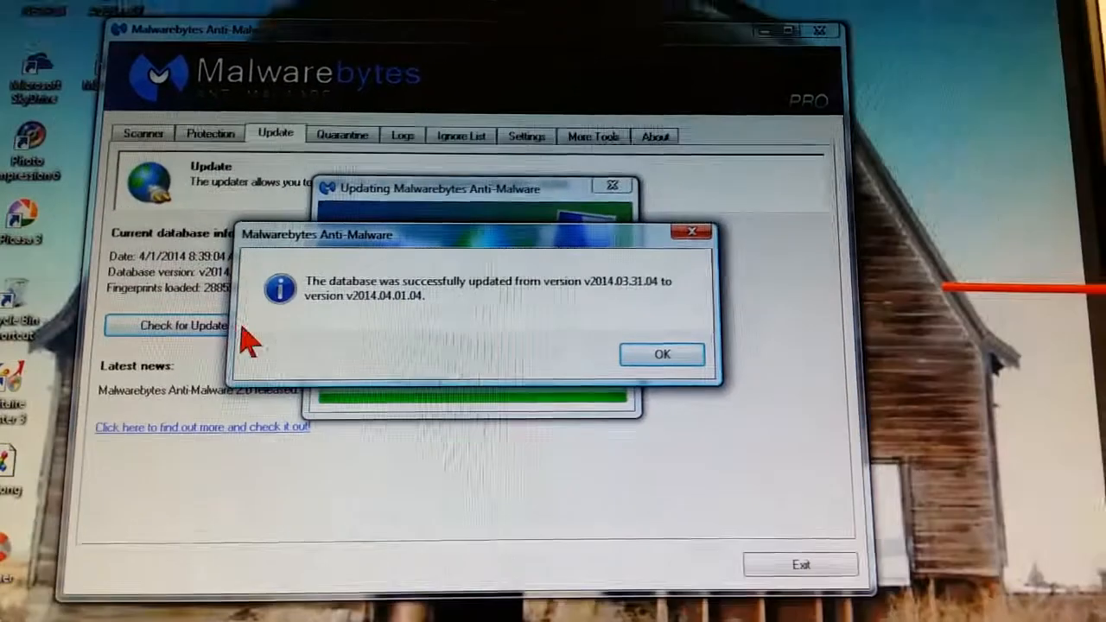
{"action": "left_click", "coordinate": [662, 354]}
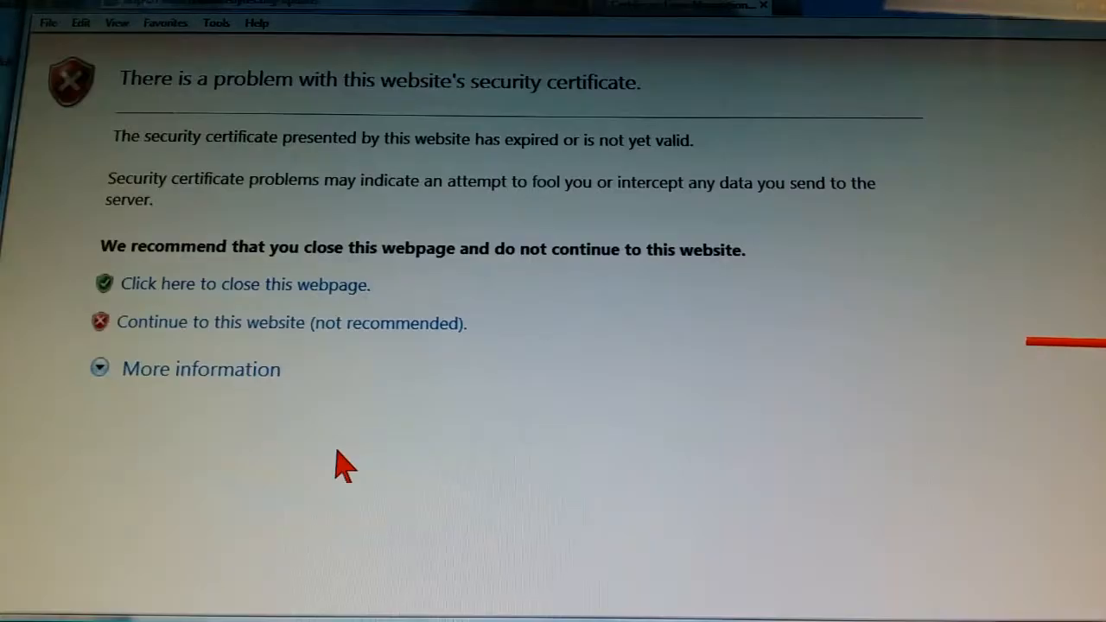
{"action": "mouse_move", "coordinate": [337, 350]}
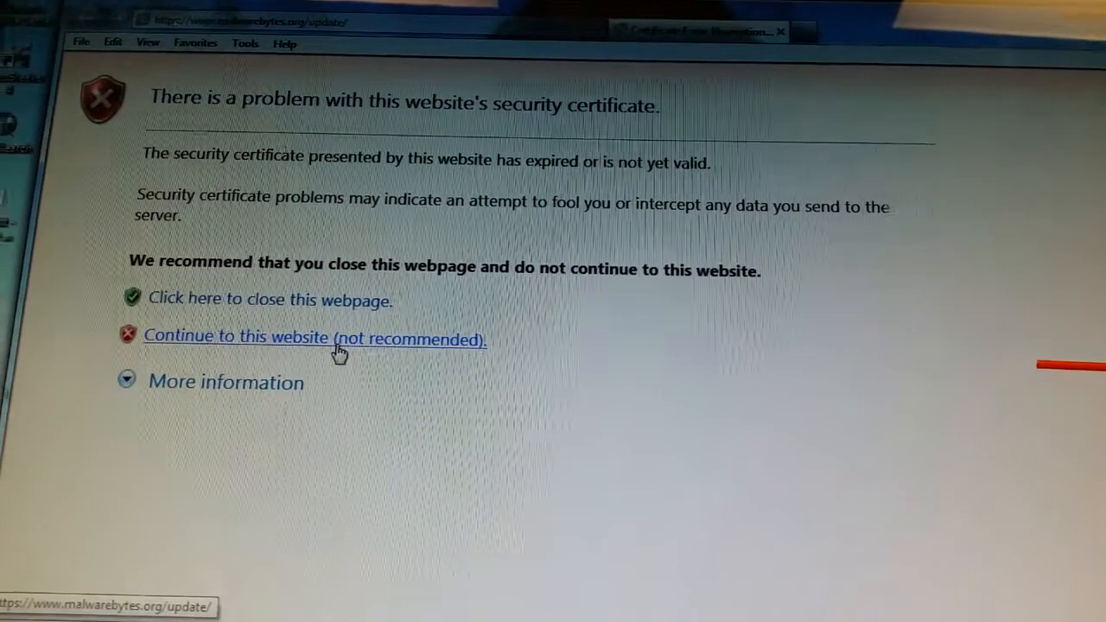
Step: Proceed past the certificate warning and allow the blocked page content to display
{"action": "left_click", "coordinate": [314, 337]}
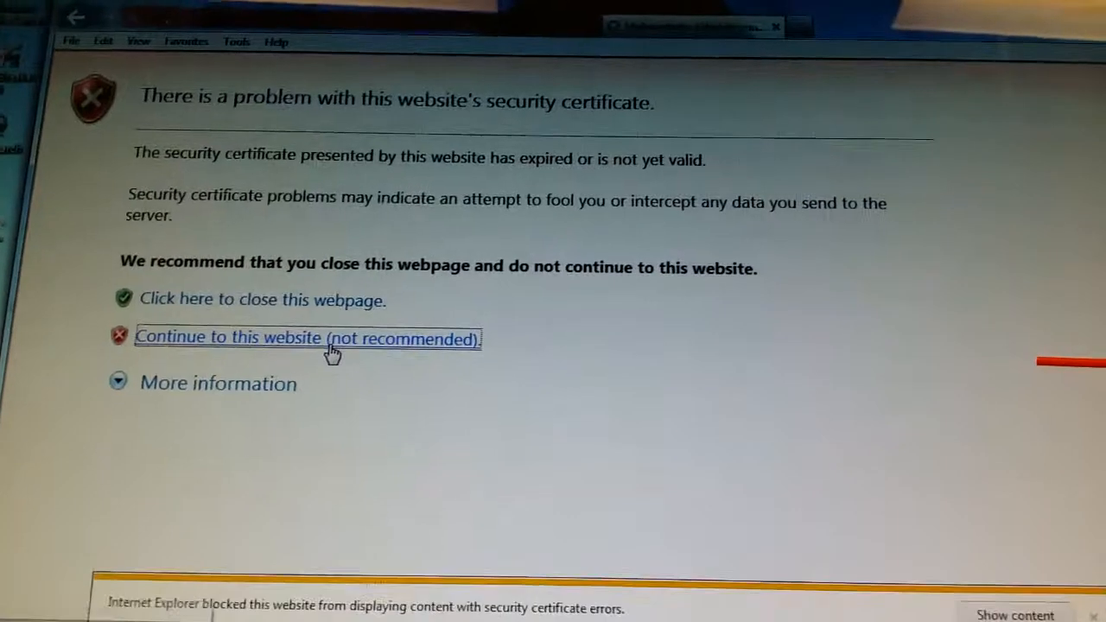
{"action": "left_click", "coordinate": [308, 337]}
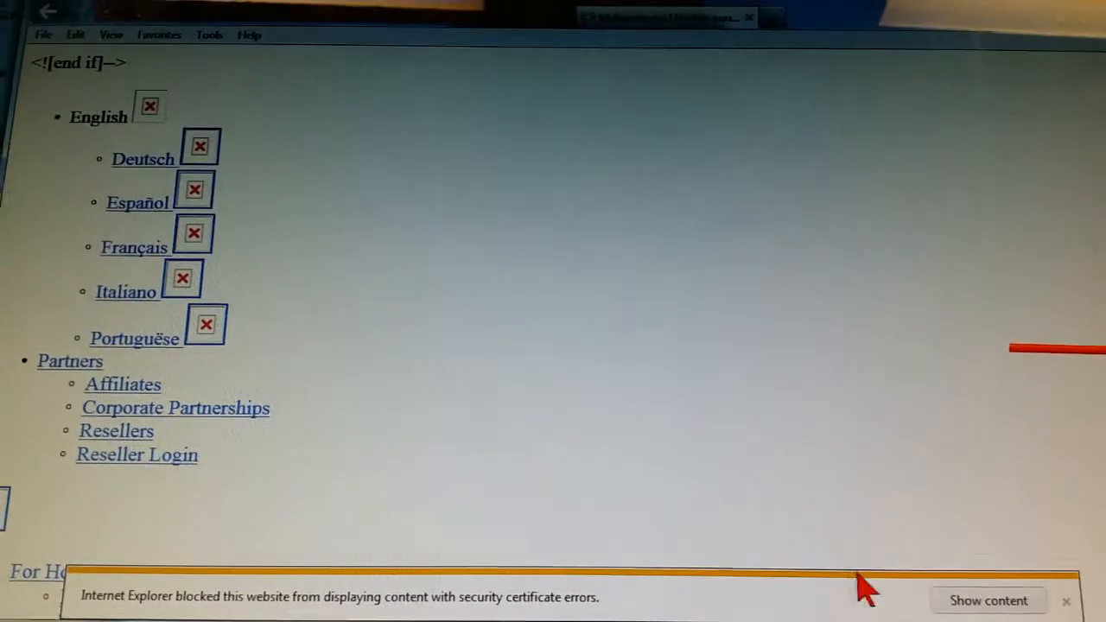
{"action": "left_click", "coordinate": [989, 600]}
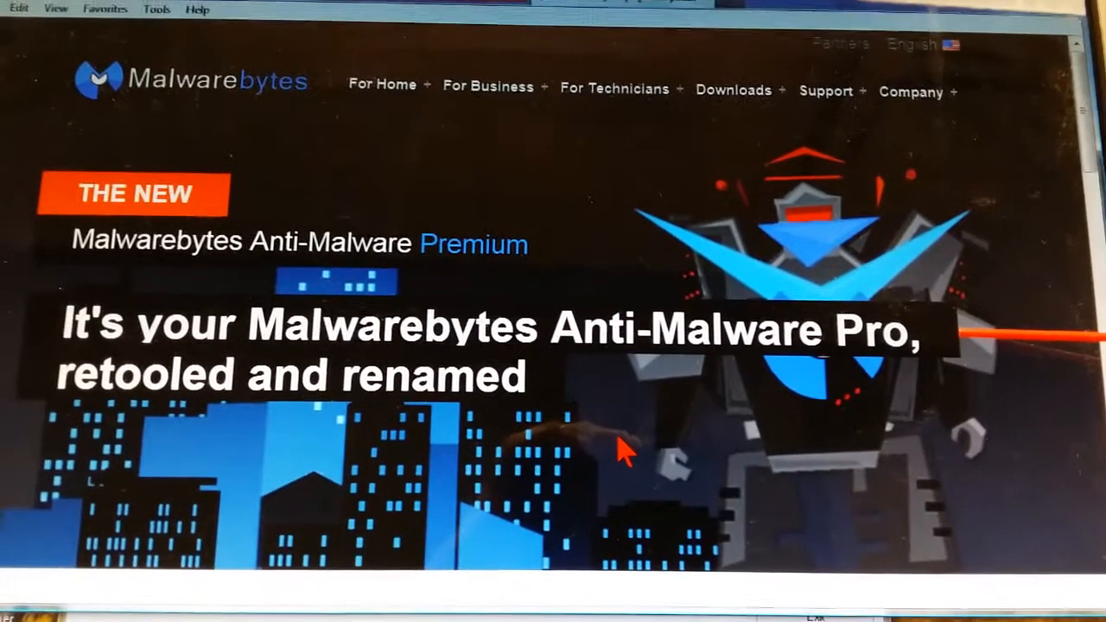
Step: Scroll to the license terms FAQ and start the free Update Now download
{"action": "scroll", "scroll_direction": "down", "scroll_amount": 3}
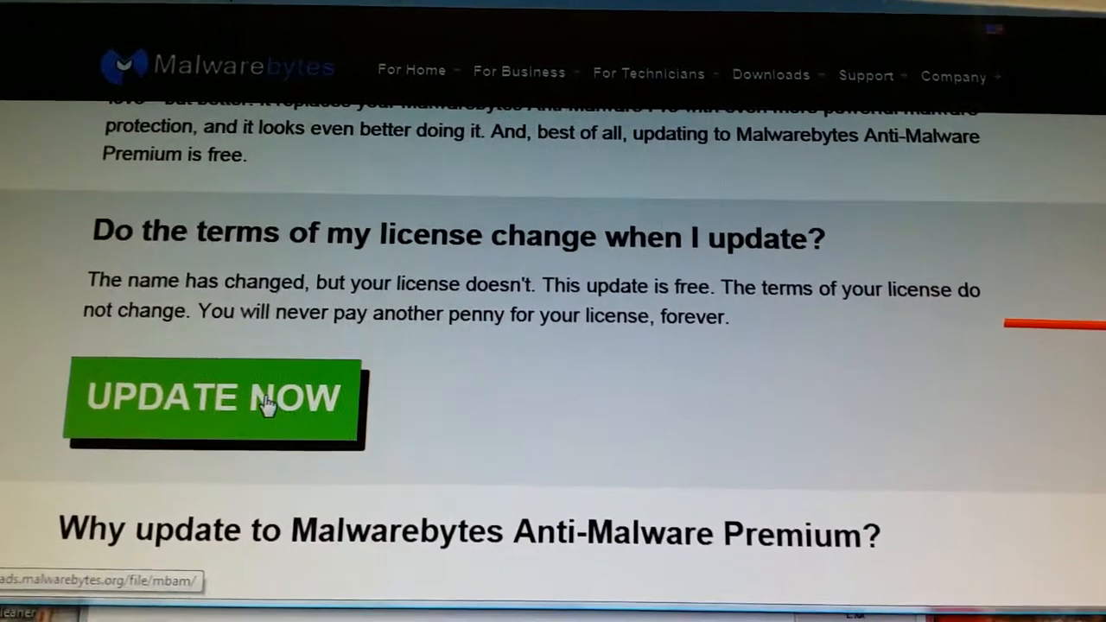
{"action": "left_click", "coordinate": [212, 397]}
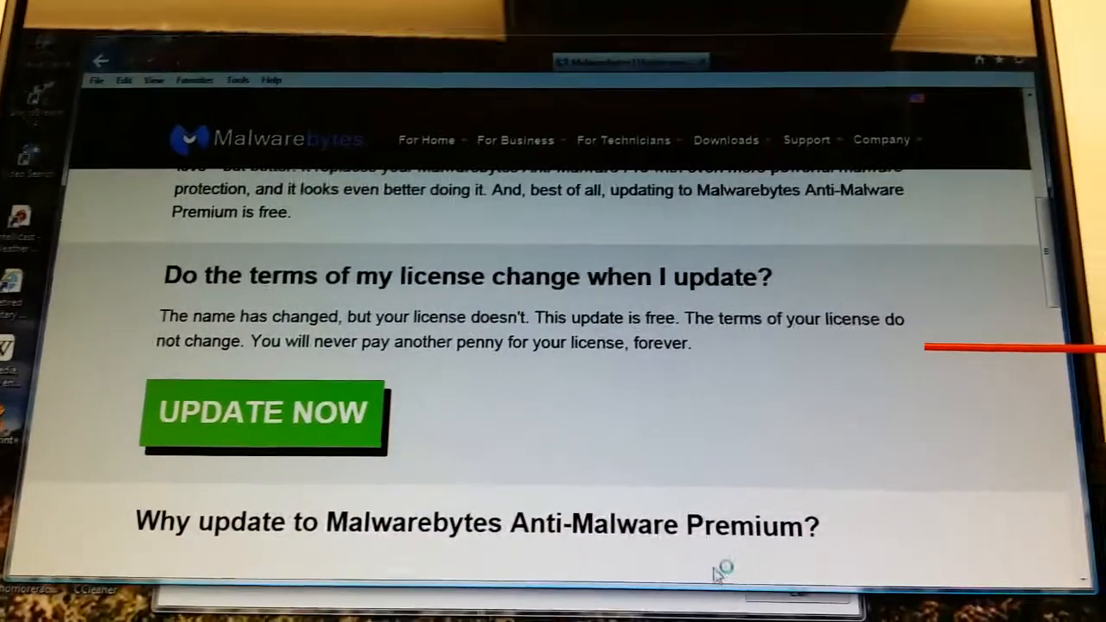
Step: Launch the Malwarebytes 2.0 installer and choose English as the setup language
{"action": "left_click", "coordinate": [263, 412]}
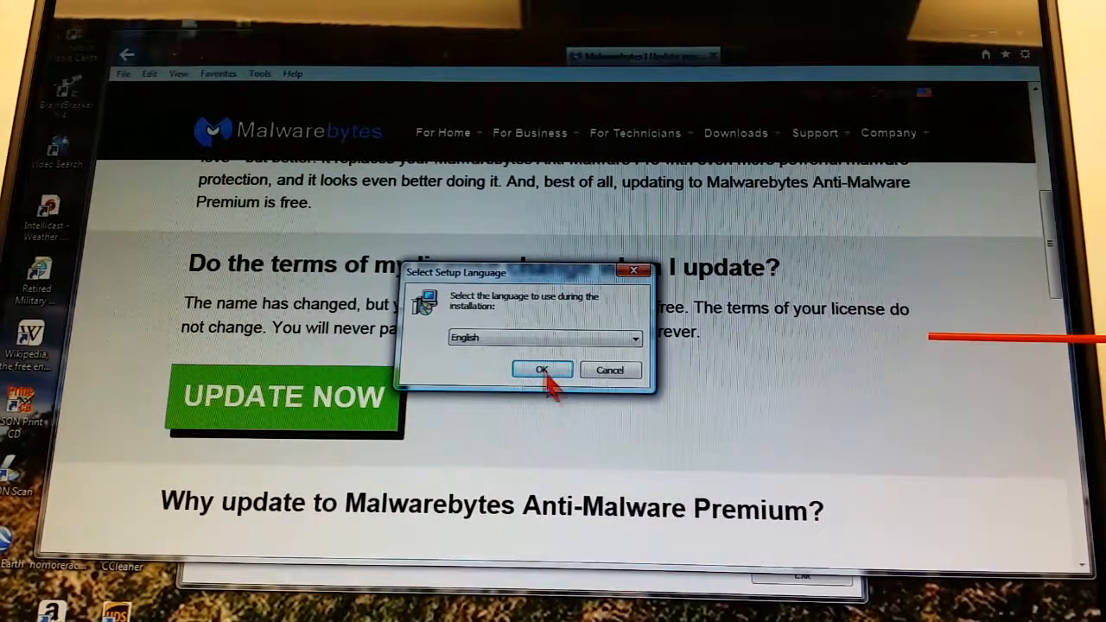
{"action": "left_click", "coordinate": [542, 369]}
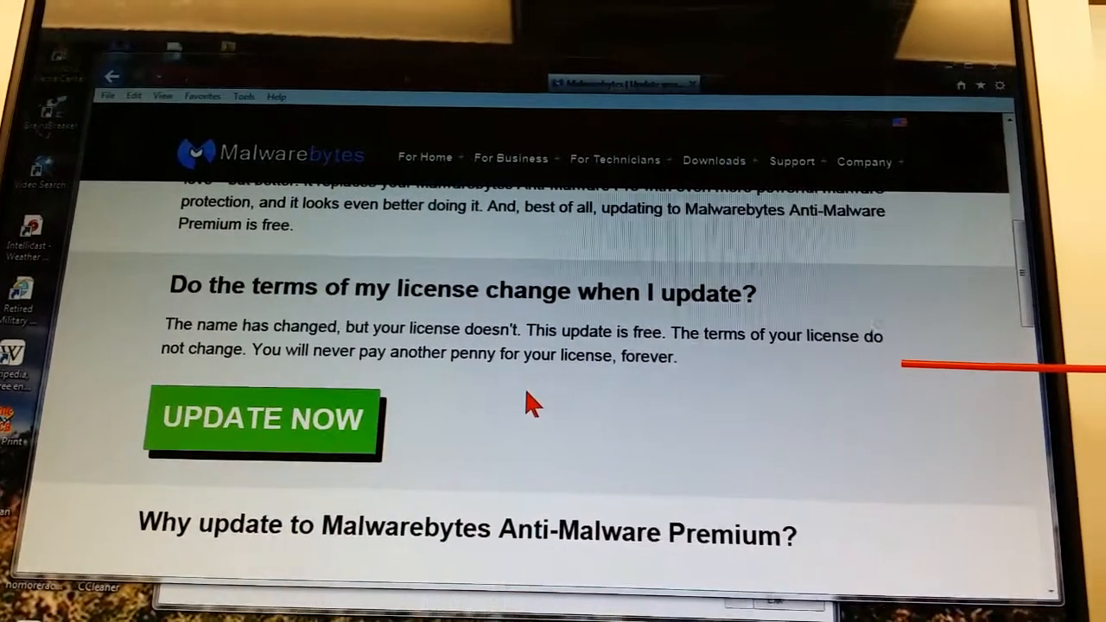
{"action": "left_click", "coordinate": [261, 419]}
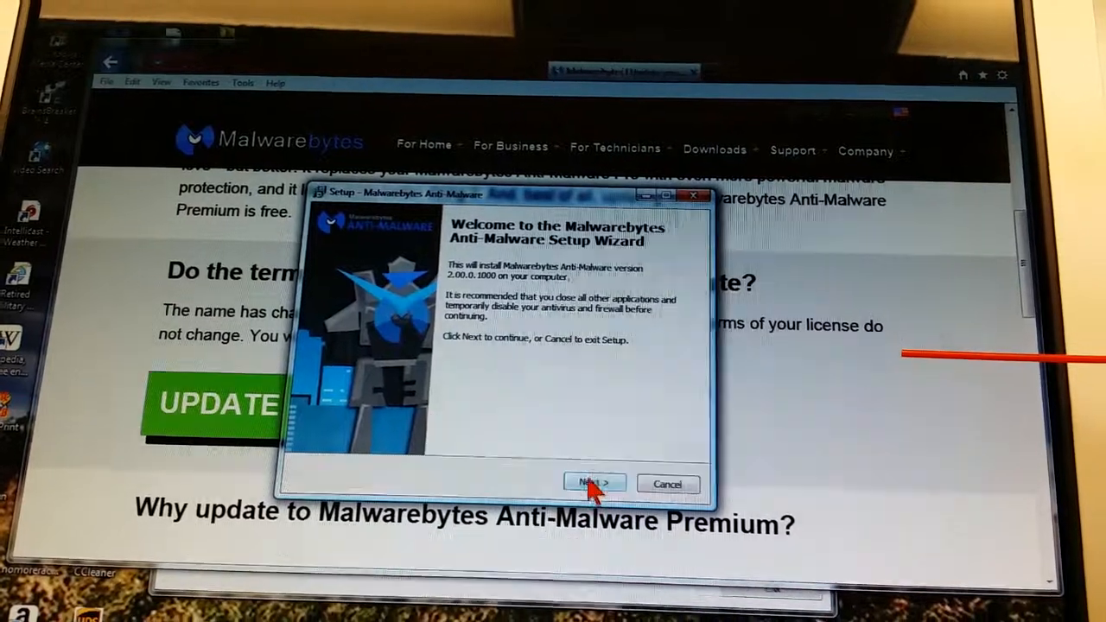
Step: Accept the license agreement, keeping the default install folder and desktop icon option
{"action": "left_click", "coordinate": [594, 482]}
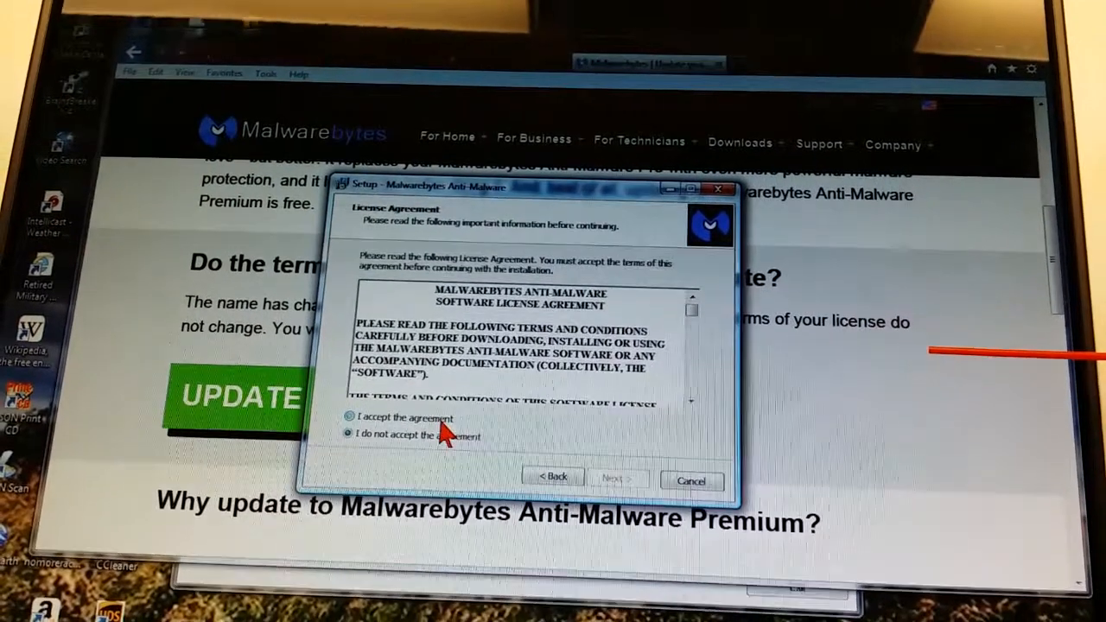
{"action": "left_click", "coordinate": [617, 481]}
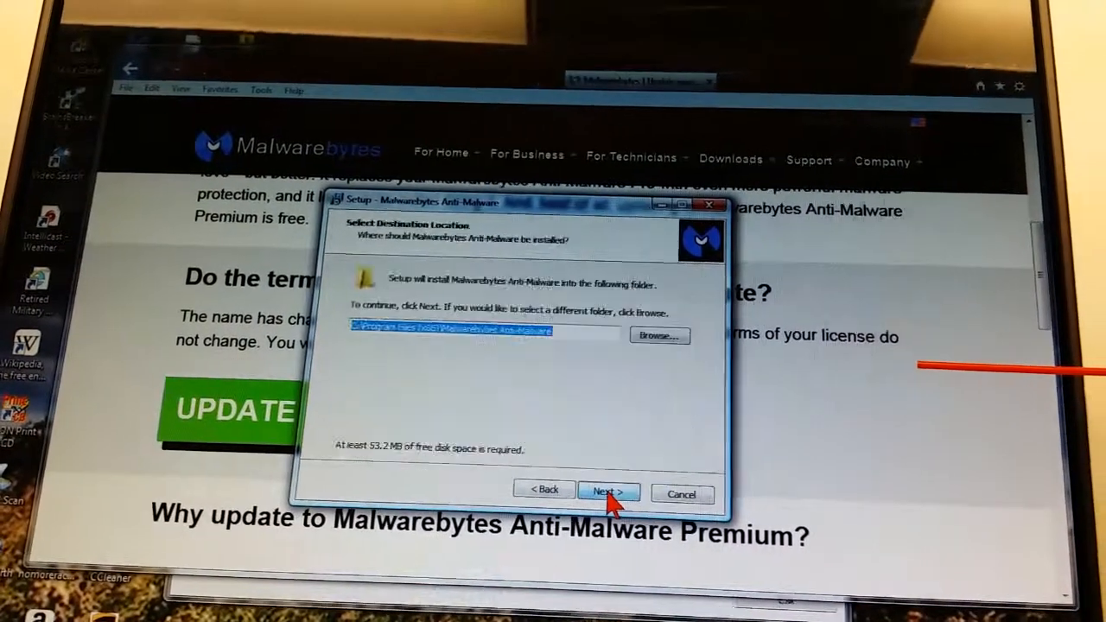
{"action": "left_click", "coordinate": [609, 492]}
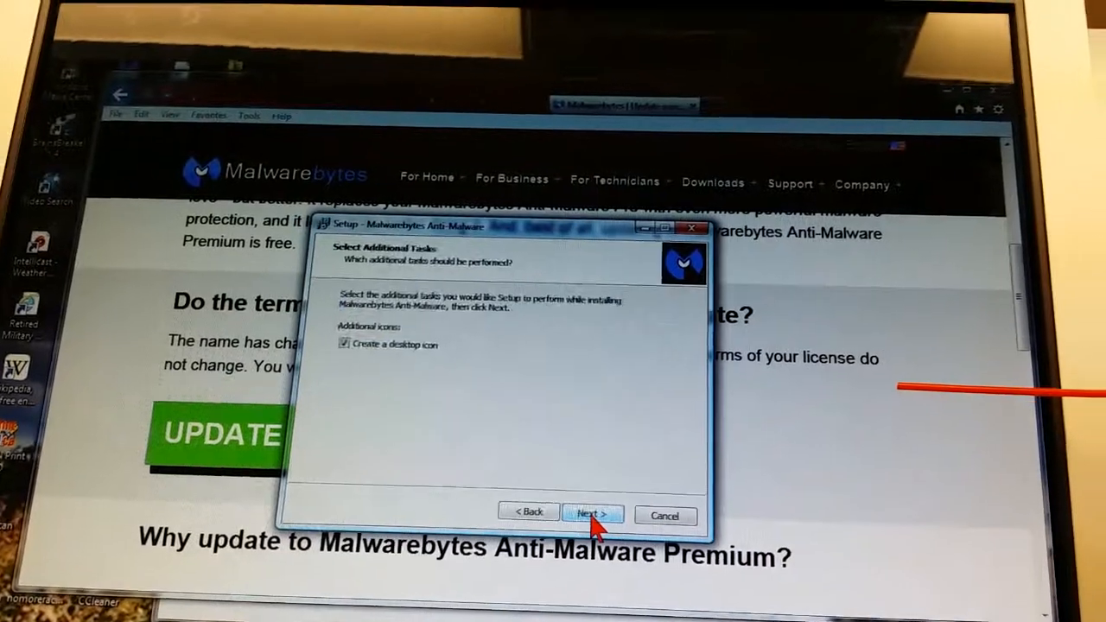
{"action": "left_click", "coordinate": [591, 515]}
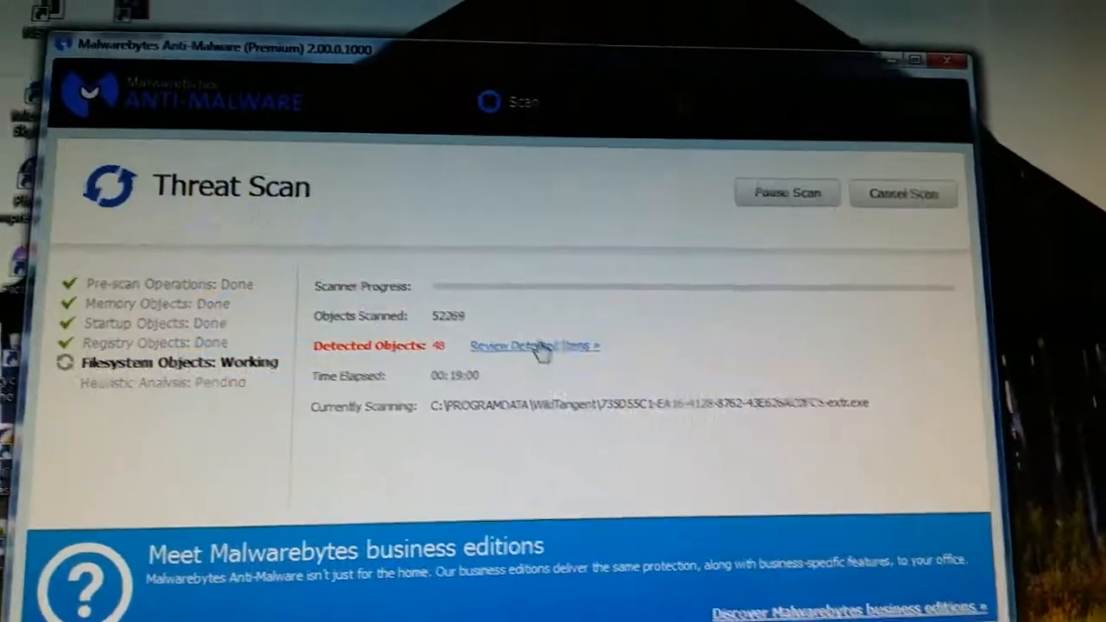
Step: Review the detected items so far, then cancel the running scan and confirm
{"action": "left_click", "coordinate": [525, 346]}
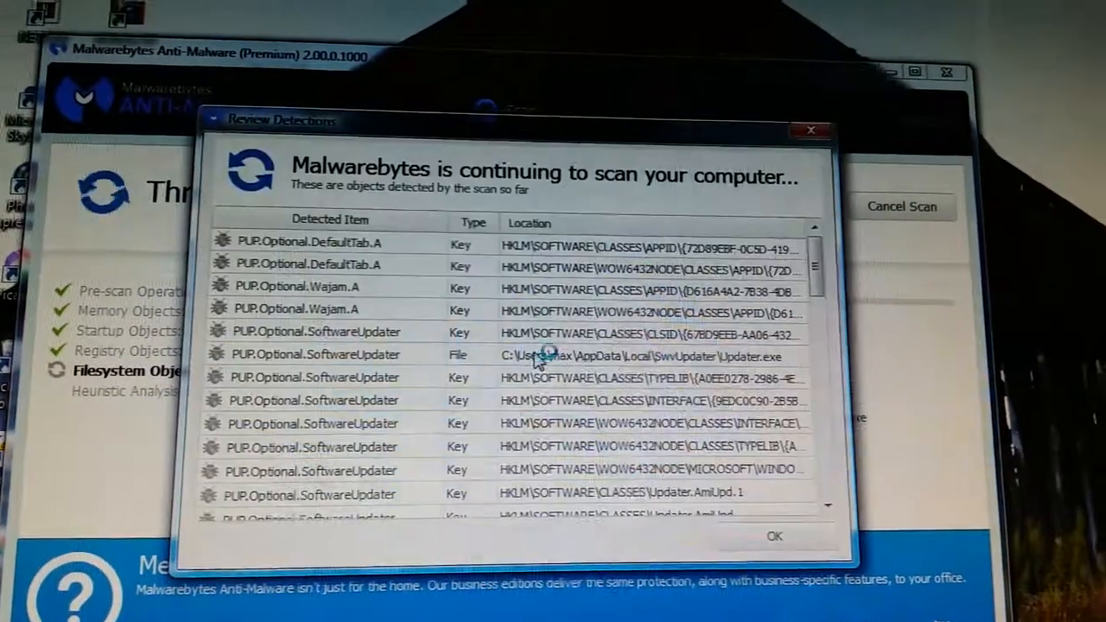
{"action": "scroll", "scroll_direction": "down", "scroll_amount": 3}
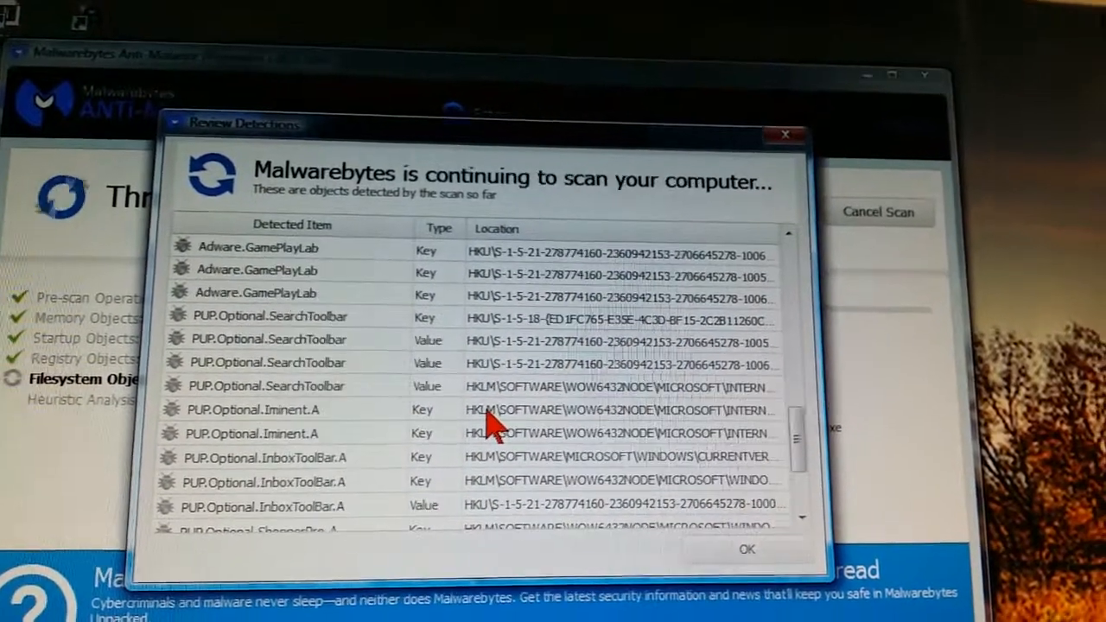
{"action": "scroll", "scroll_direction": "down", "scroll_amount": 3}
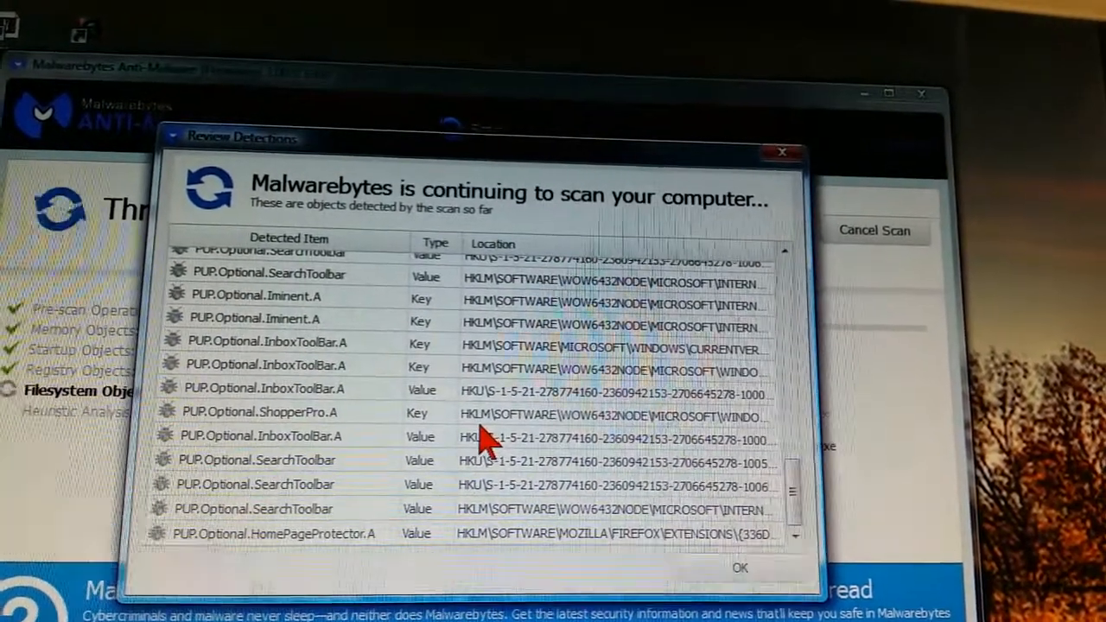
{"action": "scroll", "scroll_direction": "down", "scroll_amount": 3}
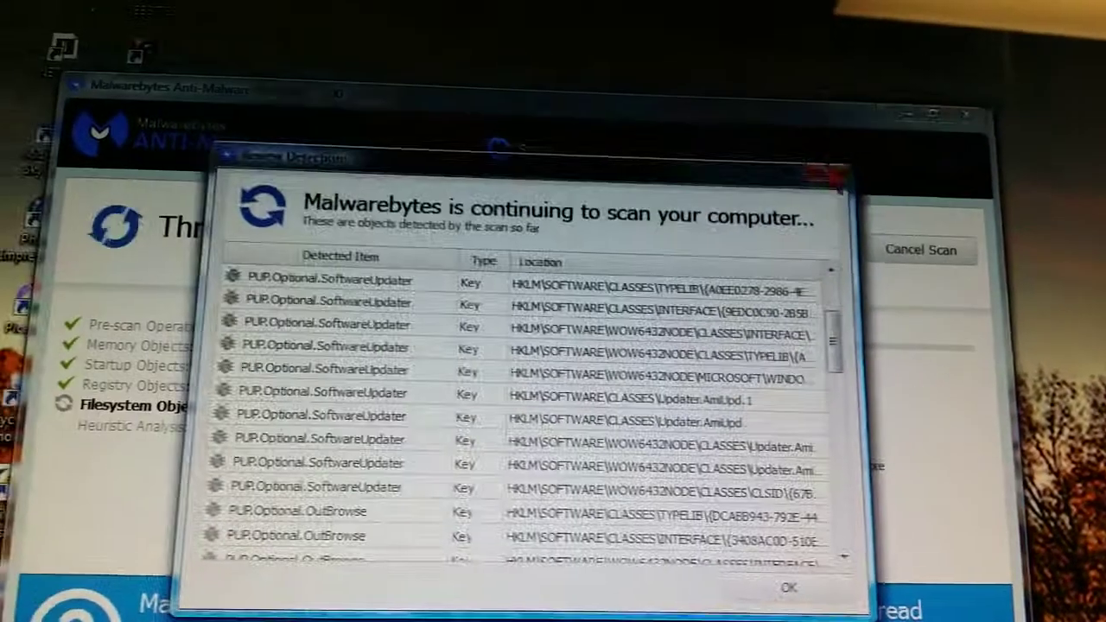
{"action": "left_click", "coordinate": [787, 588]}
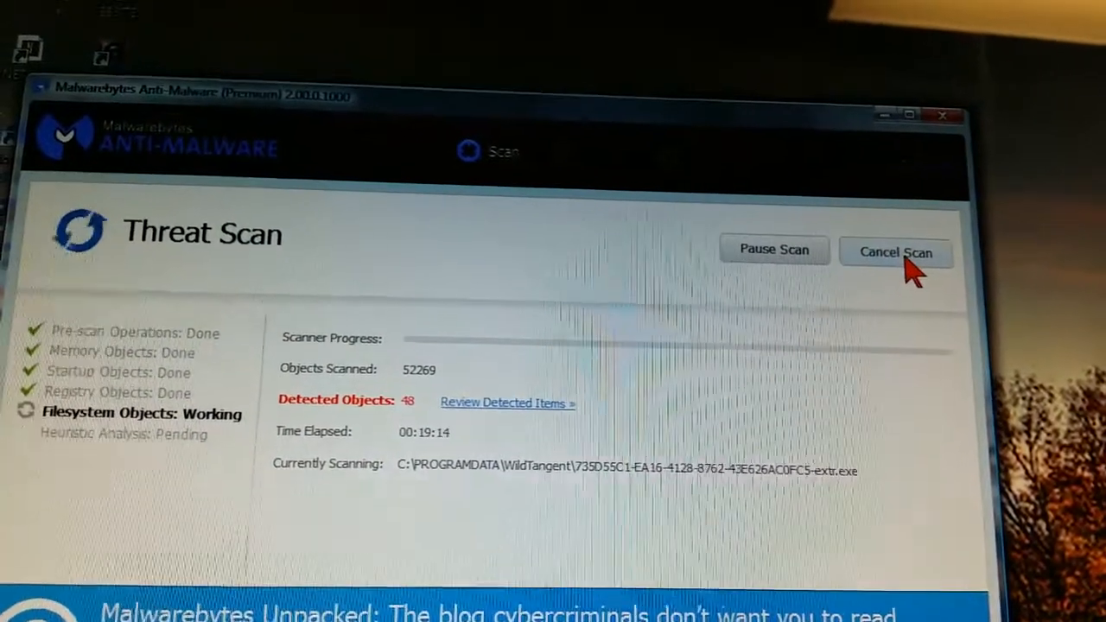
{"action": "left_click", "coordinate": [896, 251]}
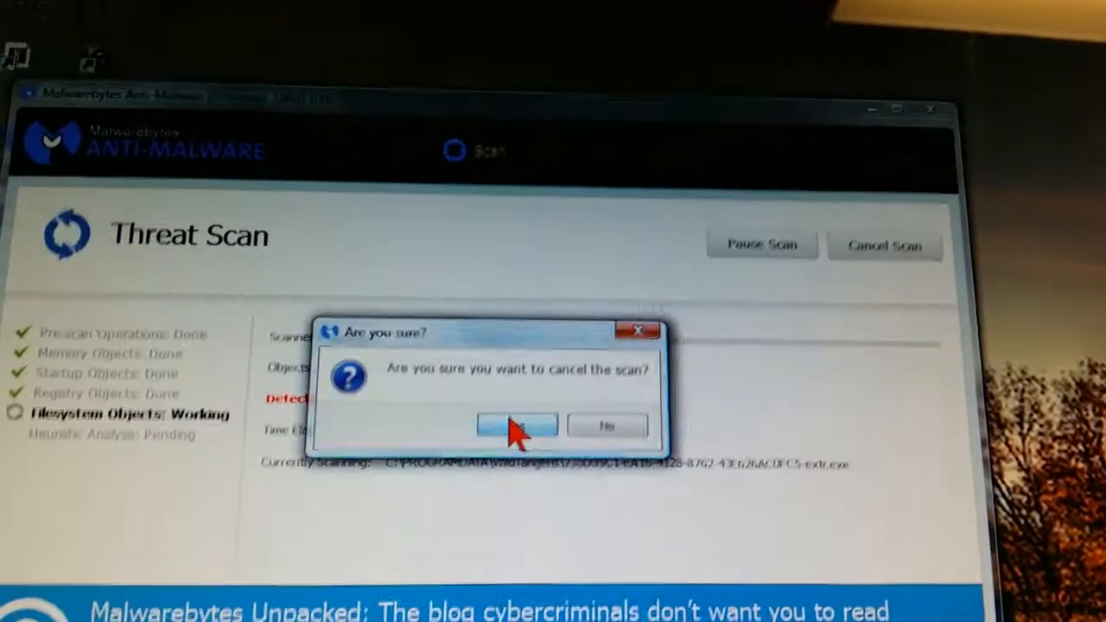
{"action": "left_click", "coordinate": [607, 426]}
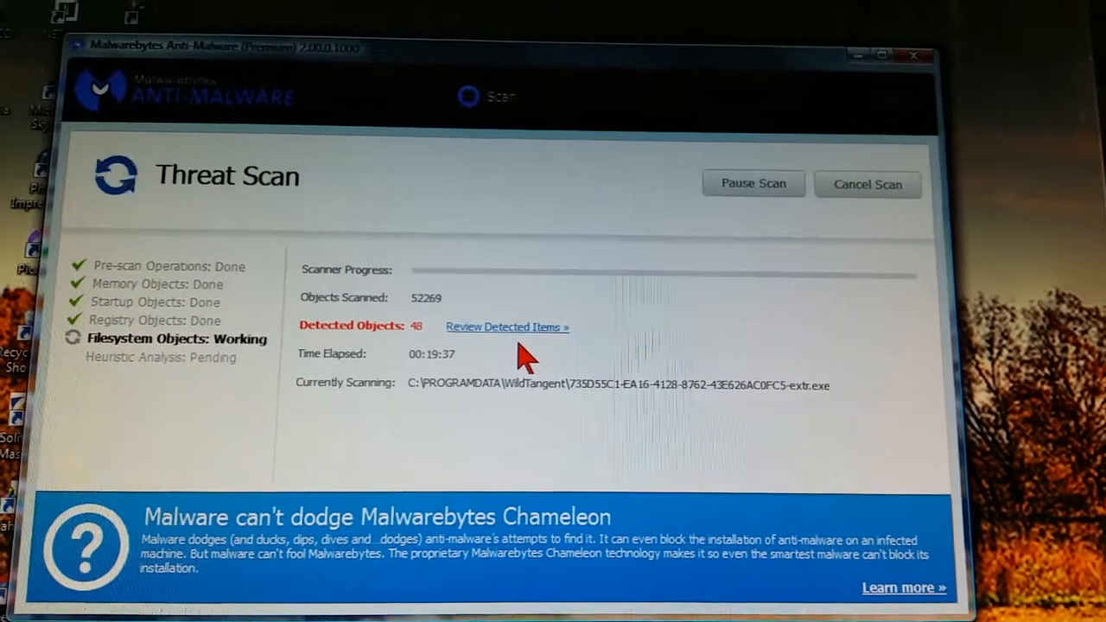
Step: Reopen and close the detections list, then cancel to reach Potential Threats Detected
{"action": "left_click", "coordinate": [507, 327]}
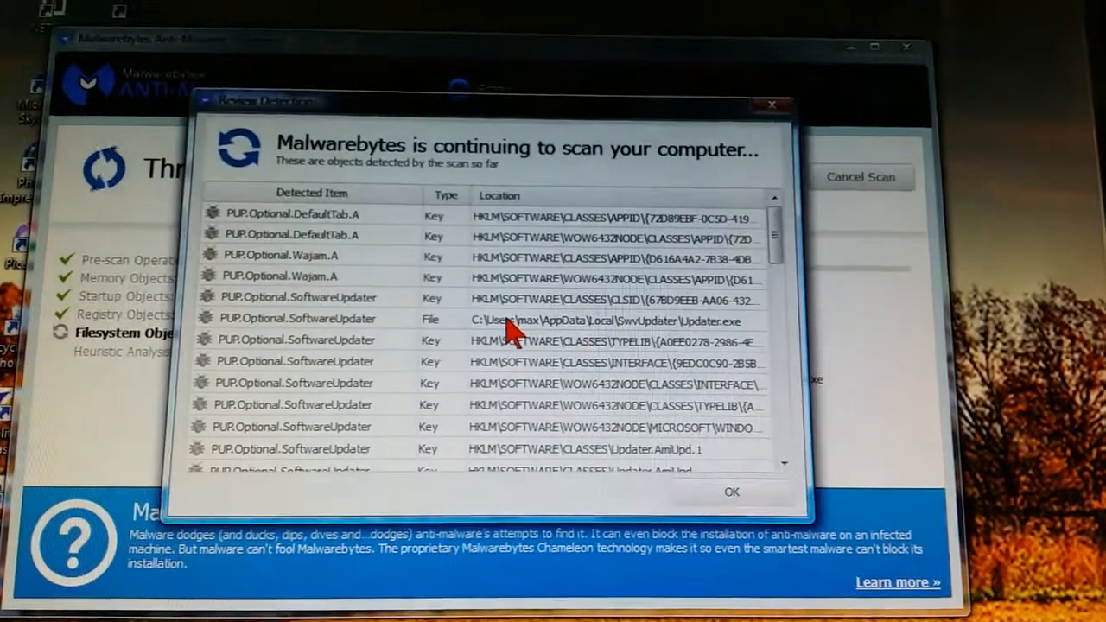
{"action": "left_click", "coordinate": [731, 491]}
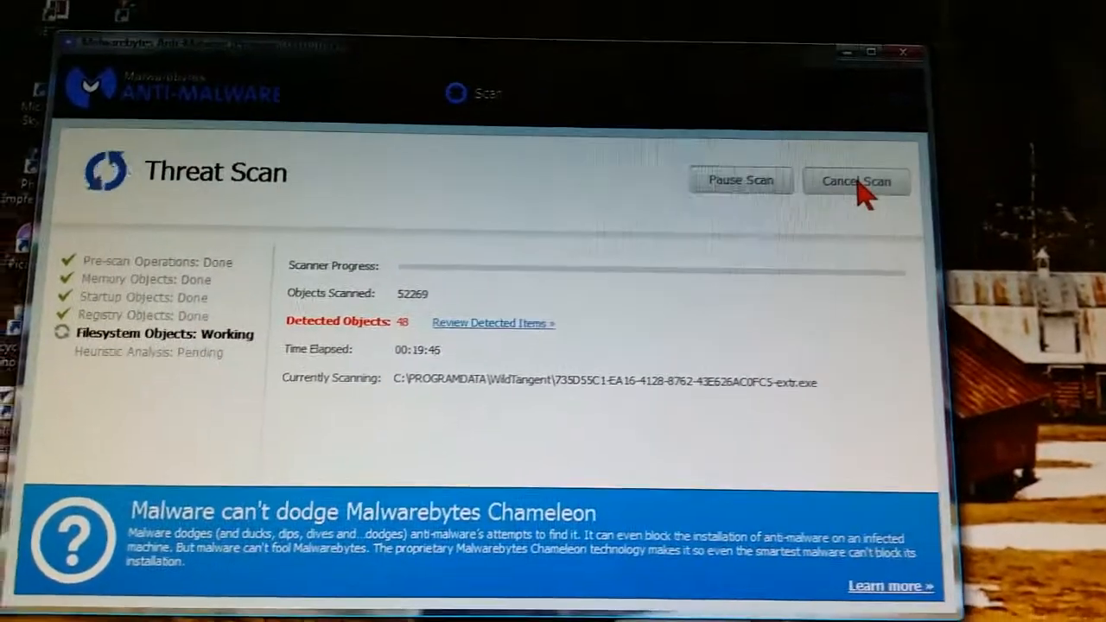
{"action": "left_click", "coordinate": [856, 181]}
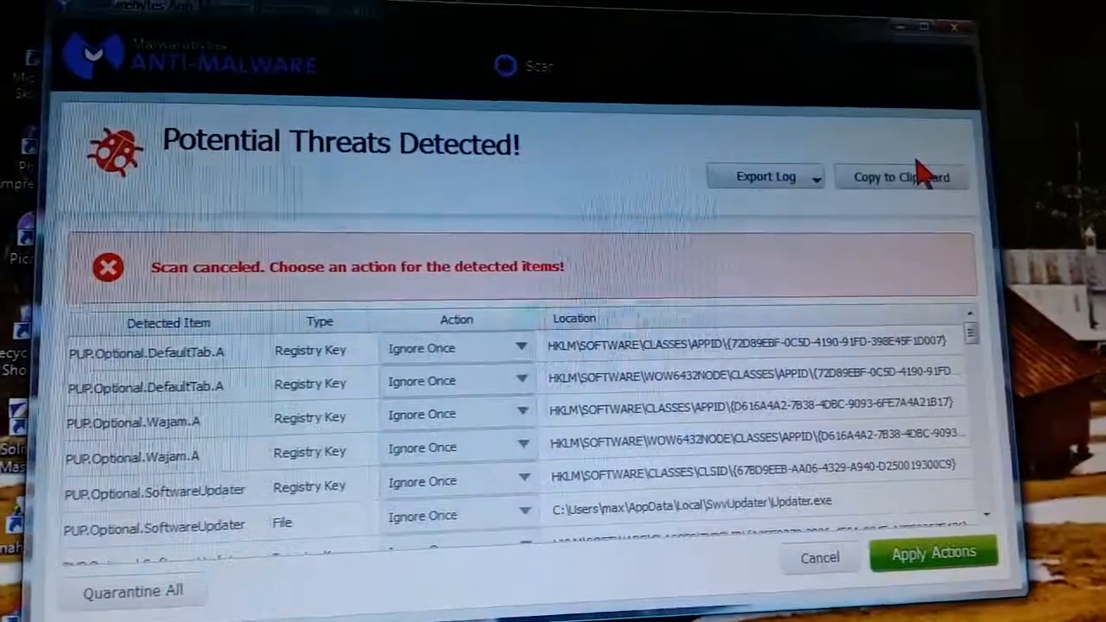